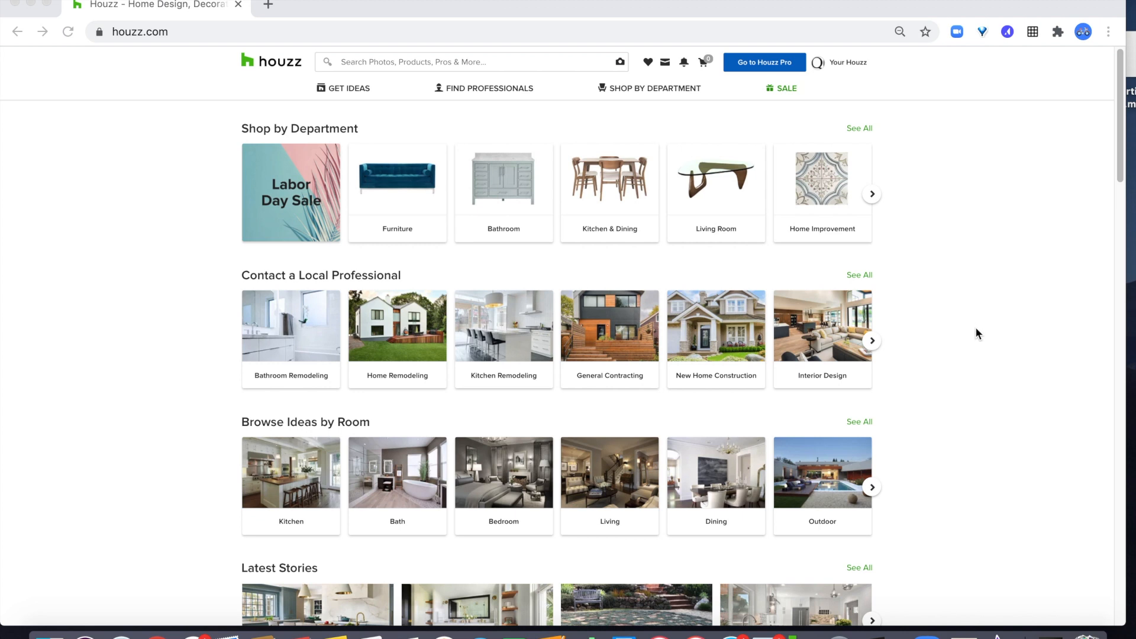
mouse_move(976, 334)
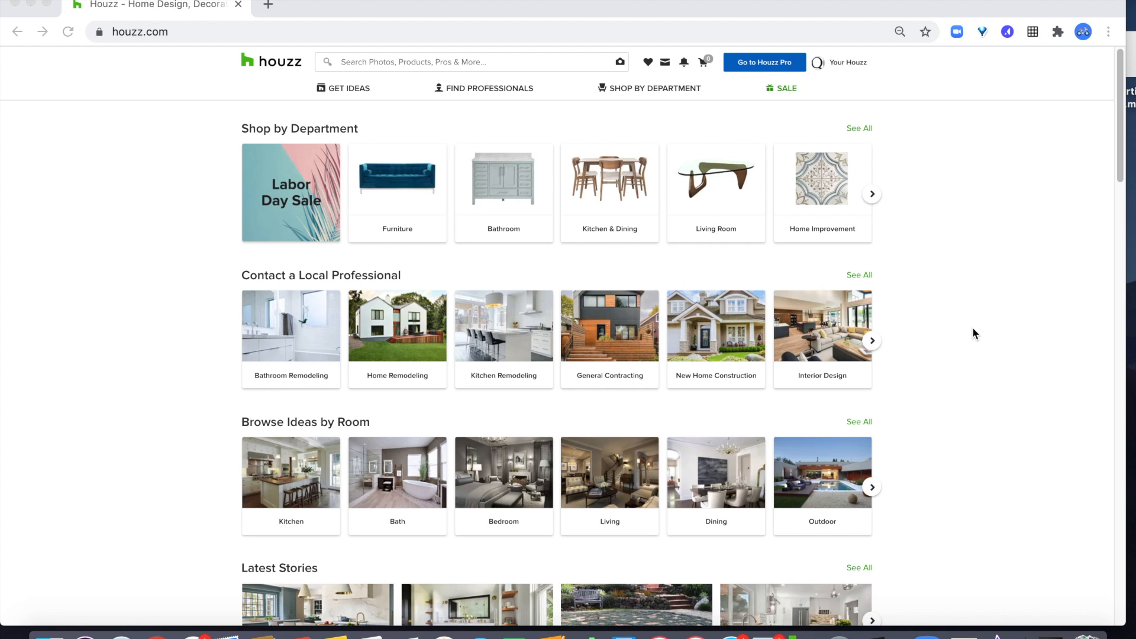
mouse_move(797, 68)
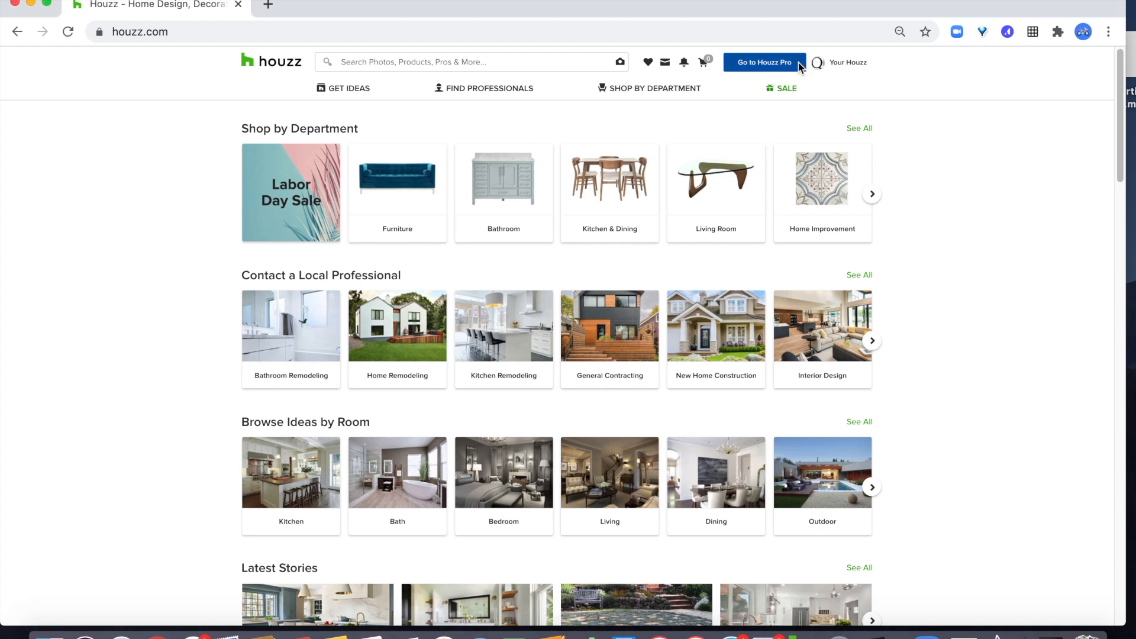
Step: Reach the Calendar card in Houzz Pro Settings via the Your Houzz account menu
click(765, 62)
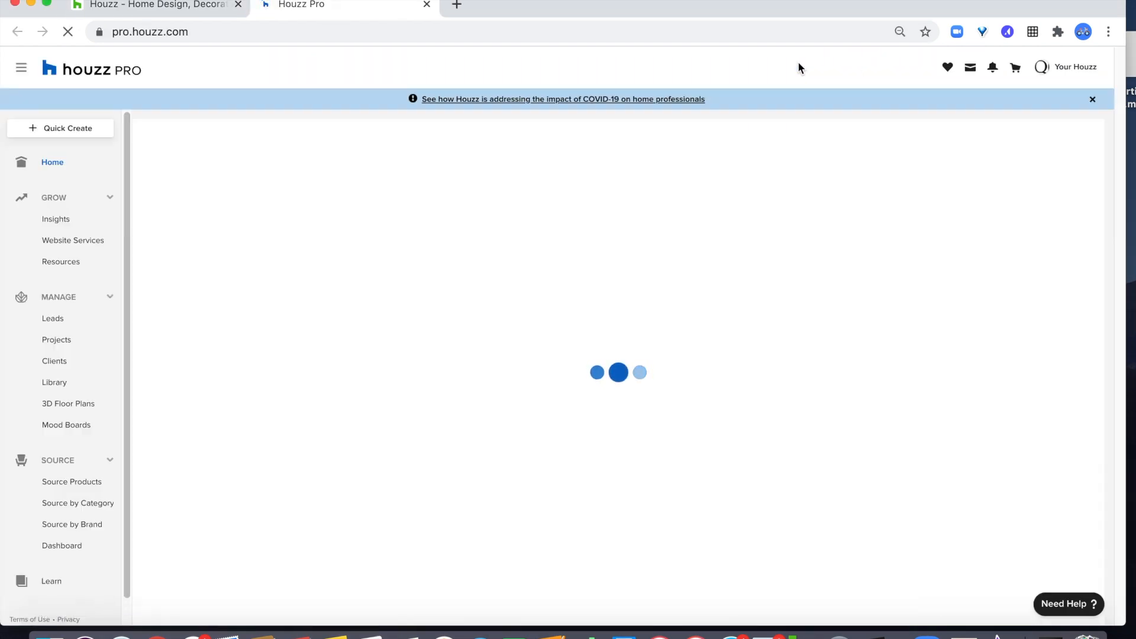
click(1074, 66)
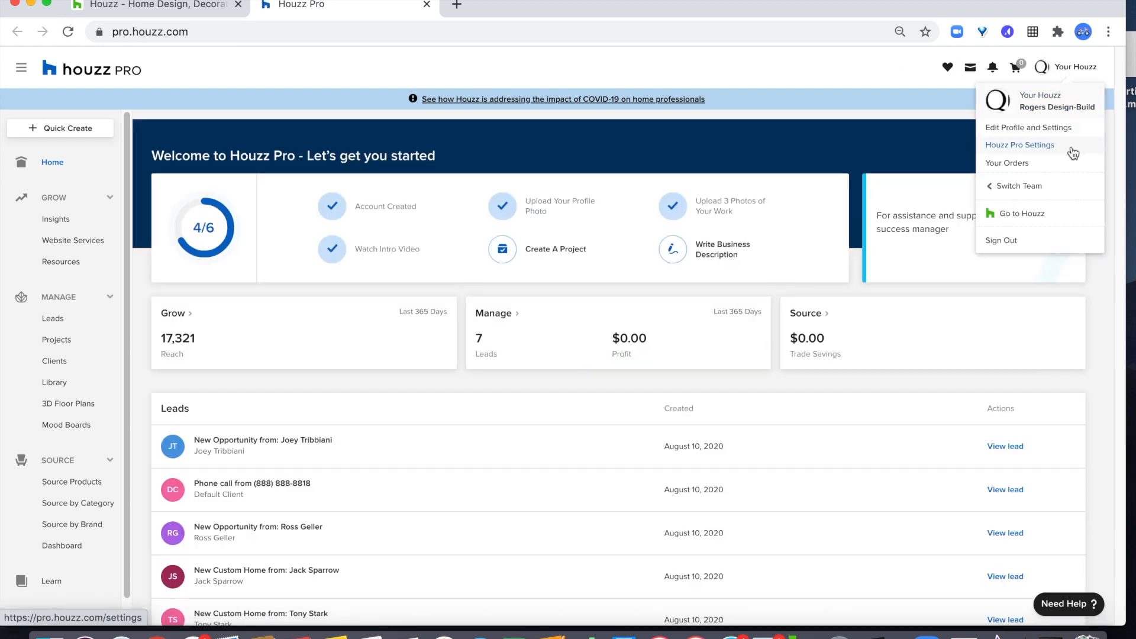
click(1021, 145)
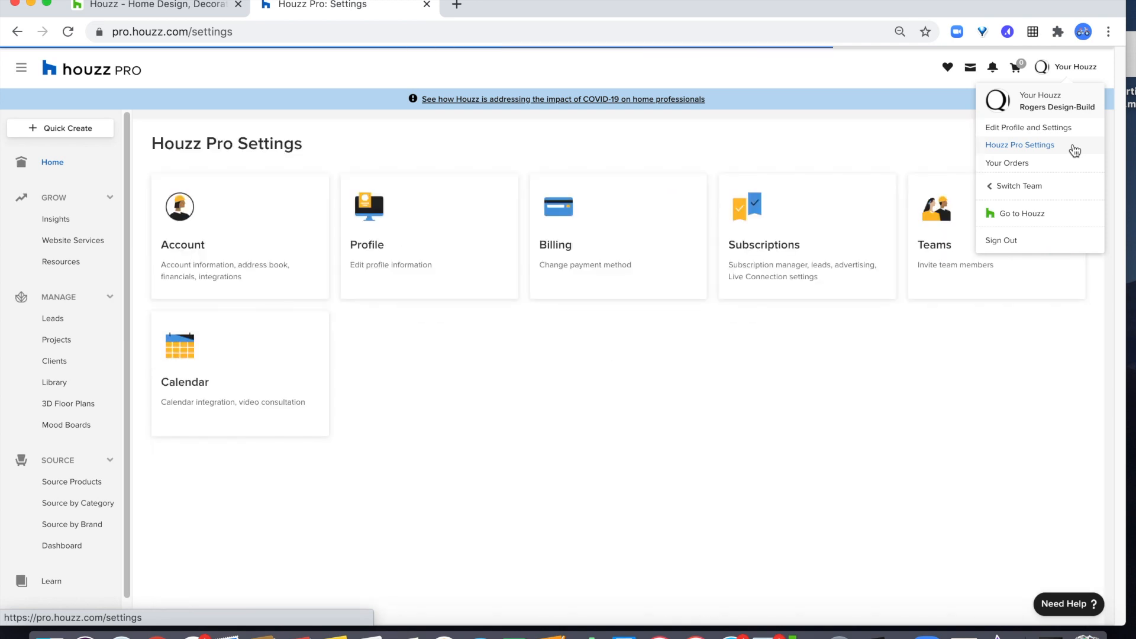
click(1021, 144)
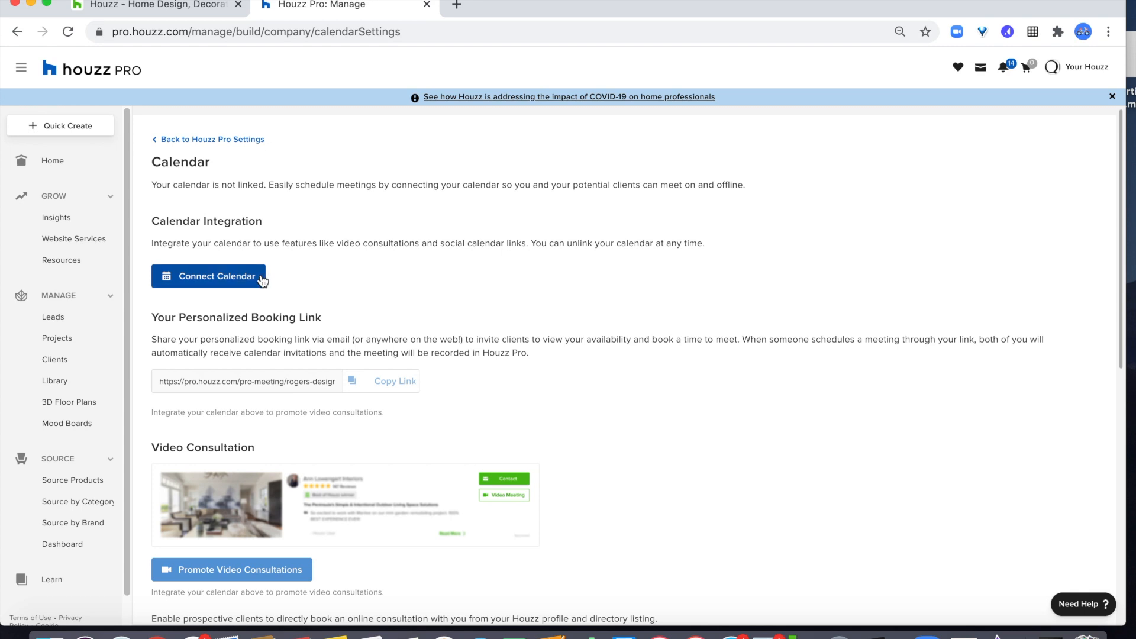
Step: Start Connect Calendar and choose Google as the provider to link through Cronofy
click(210, 277)
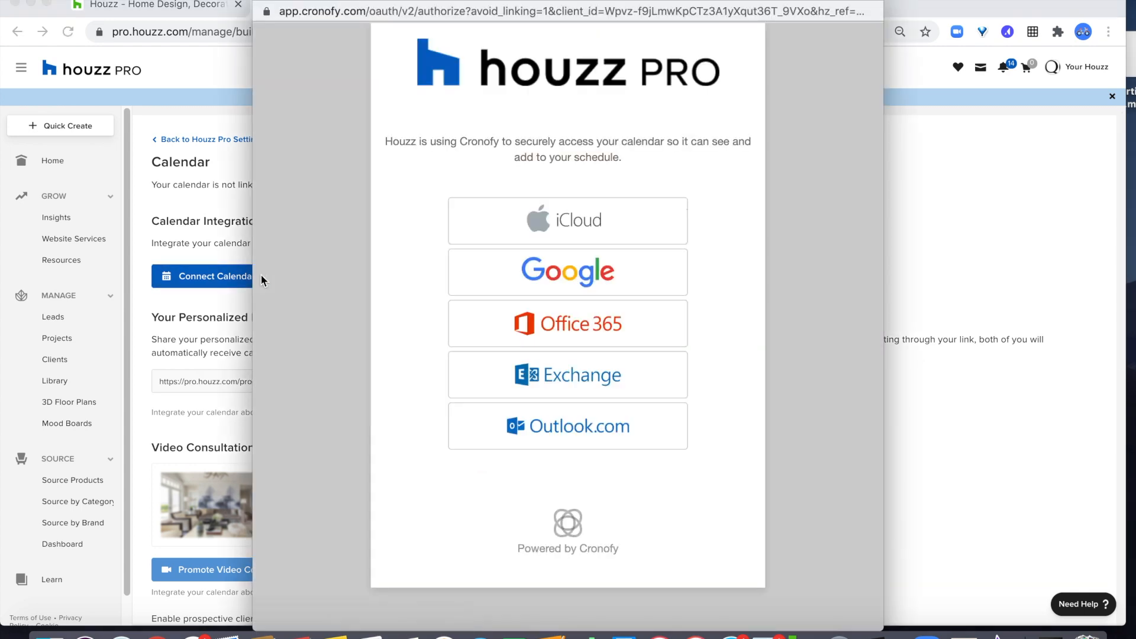
mouse_move(277, 282)
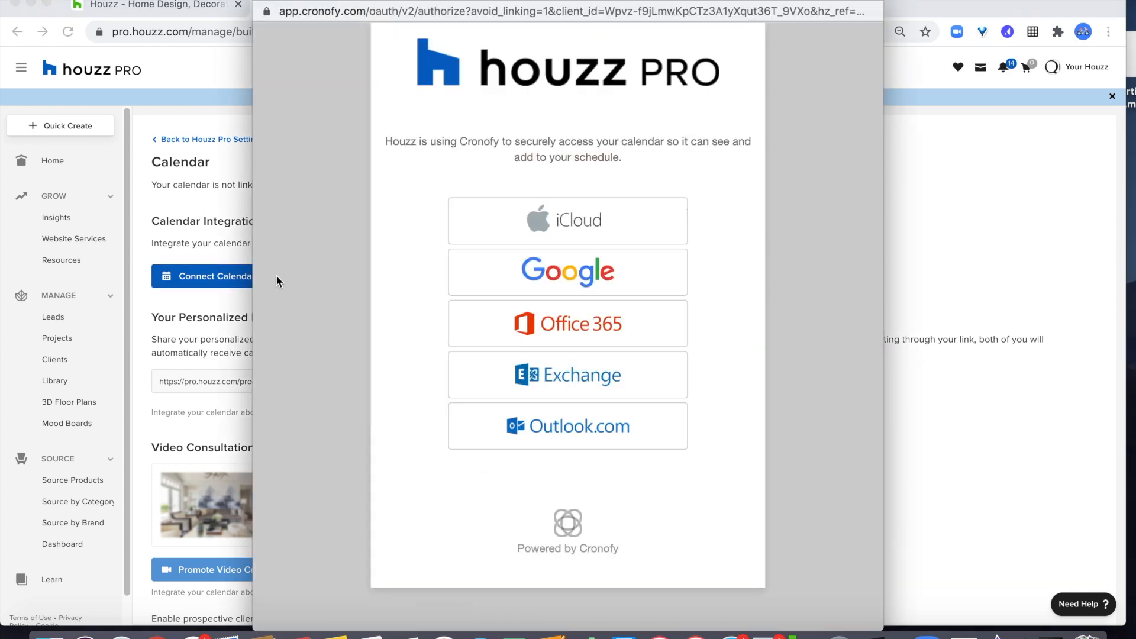
mouse_move(473, 282)
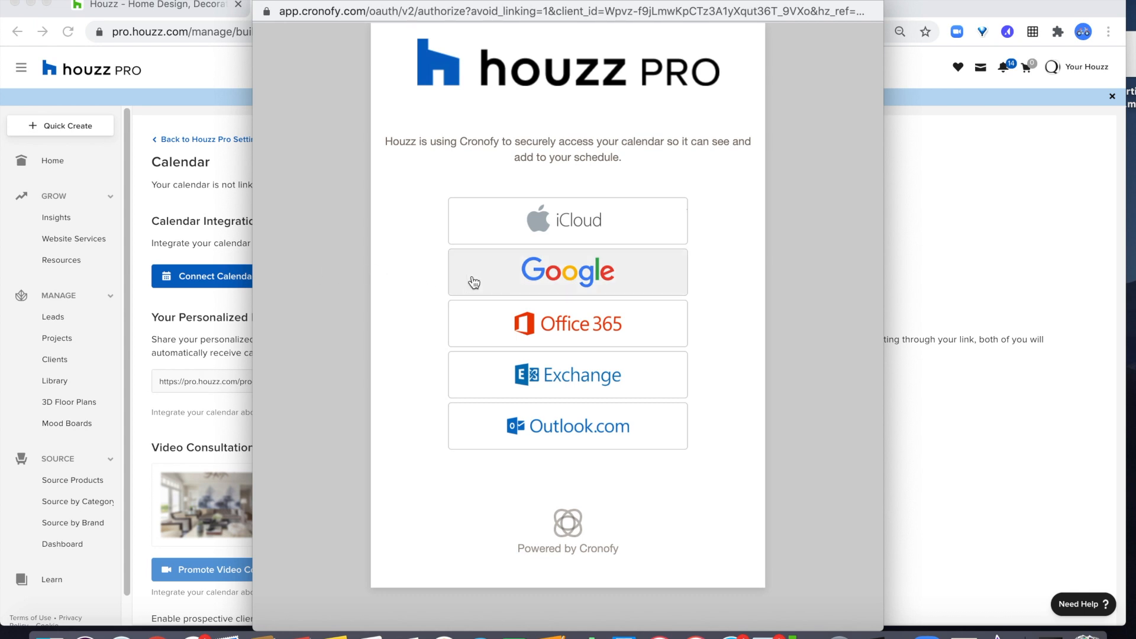
click(568, 273)
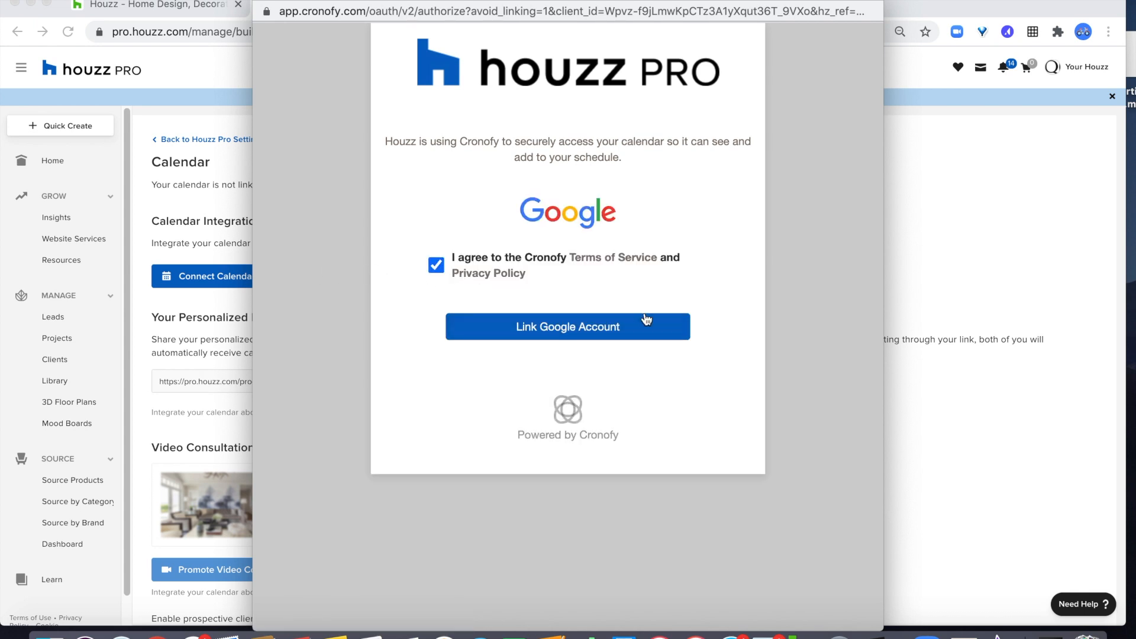
click(568, 326)
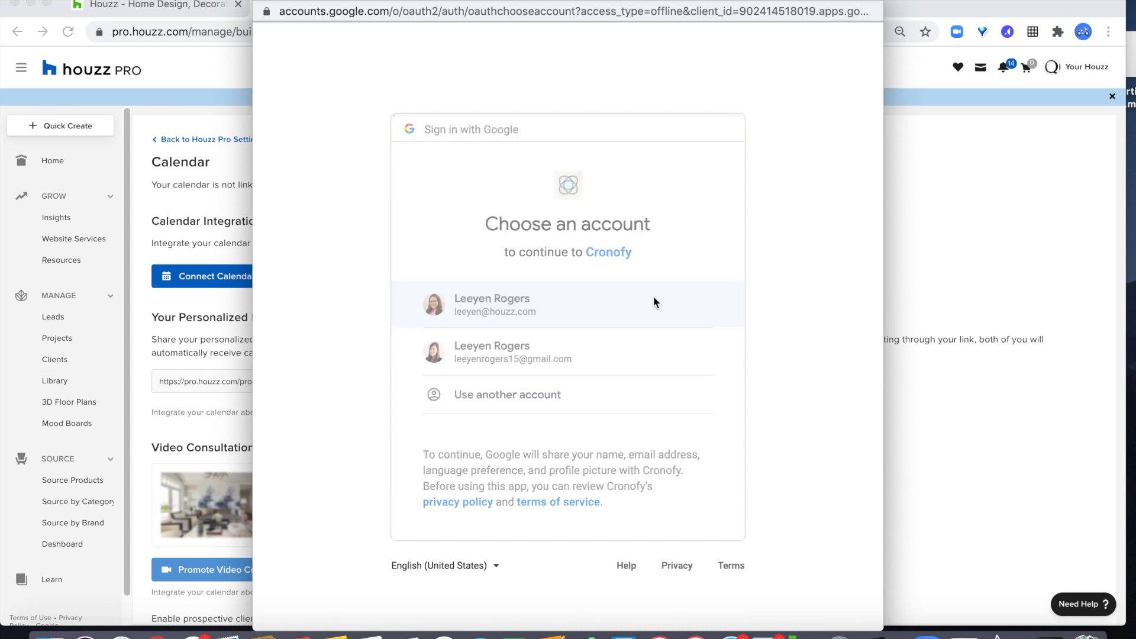
Step: Select the work Google account and allow Cronofy access to its calendars
click(492, 305)
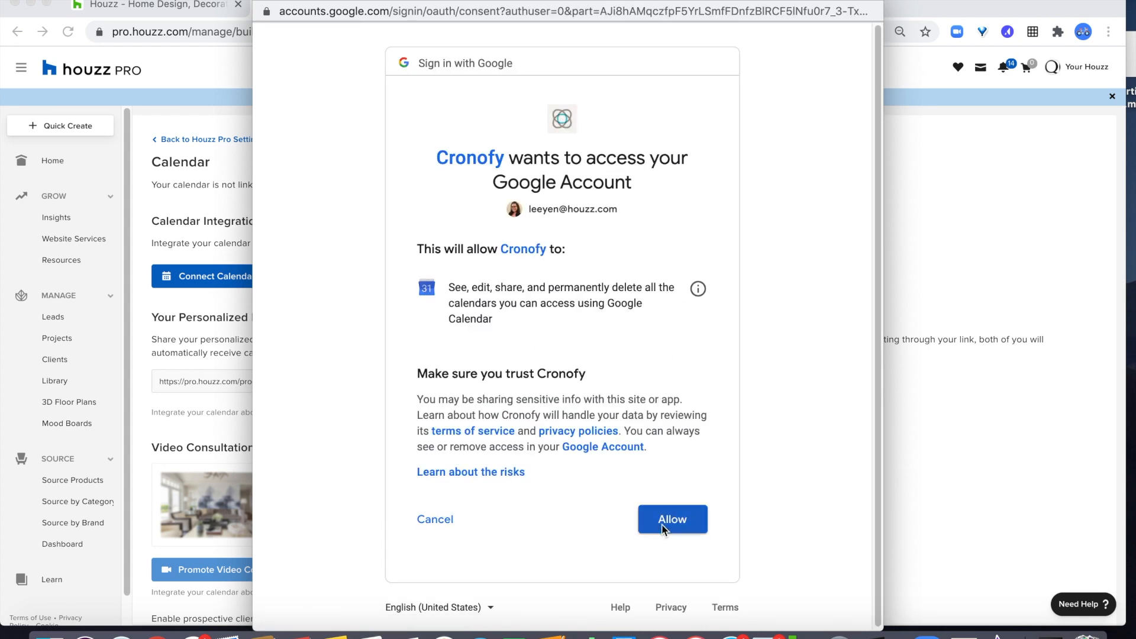
click(672, 519)
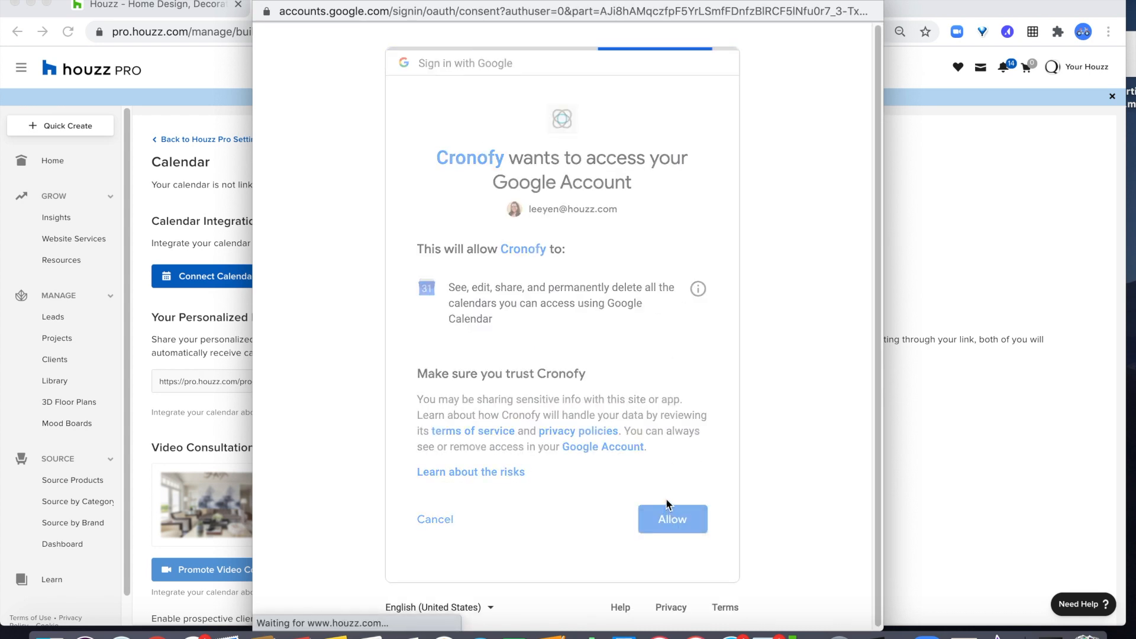
click(672, 520)
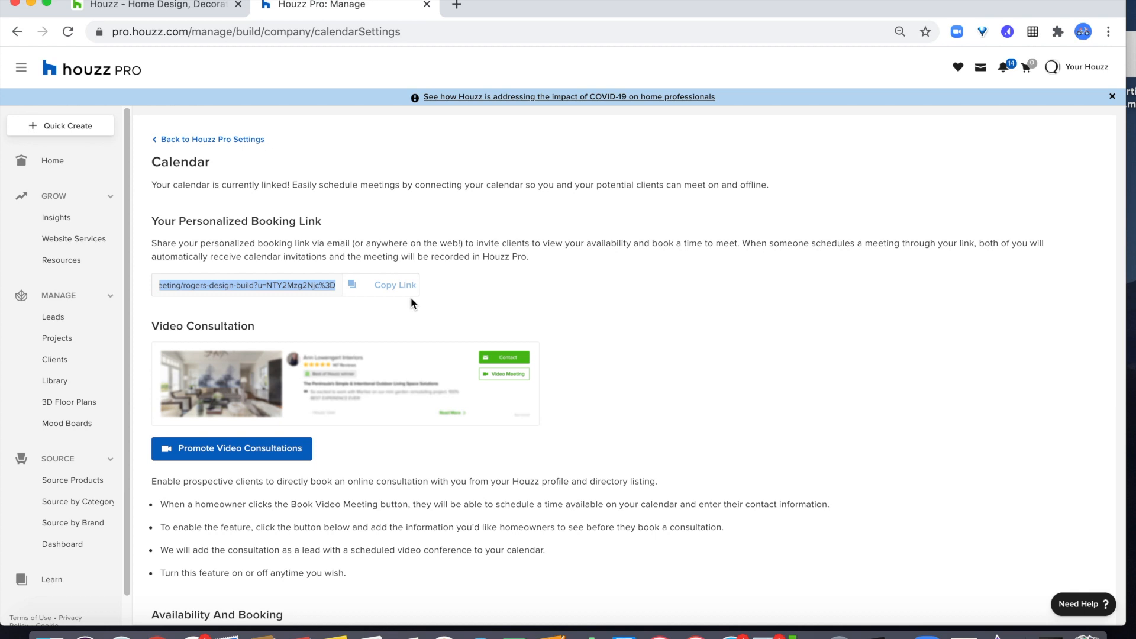
mouse_move(441, 278)
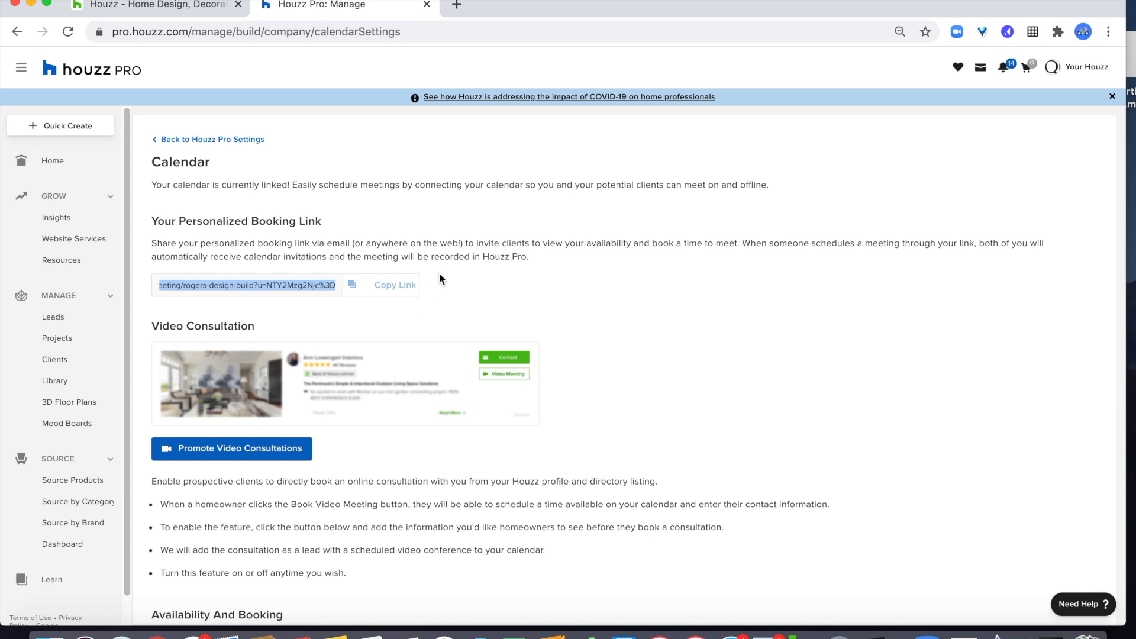
mouse_move(504, 231)
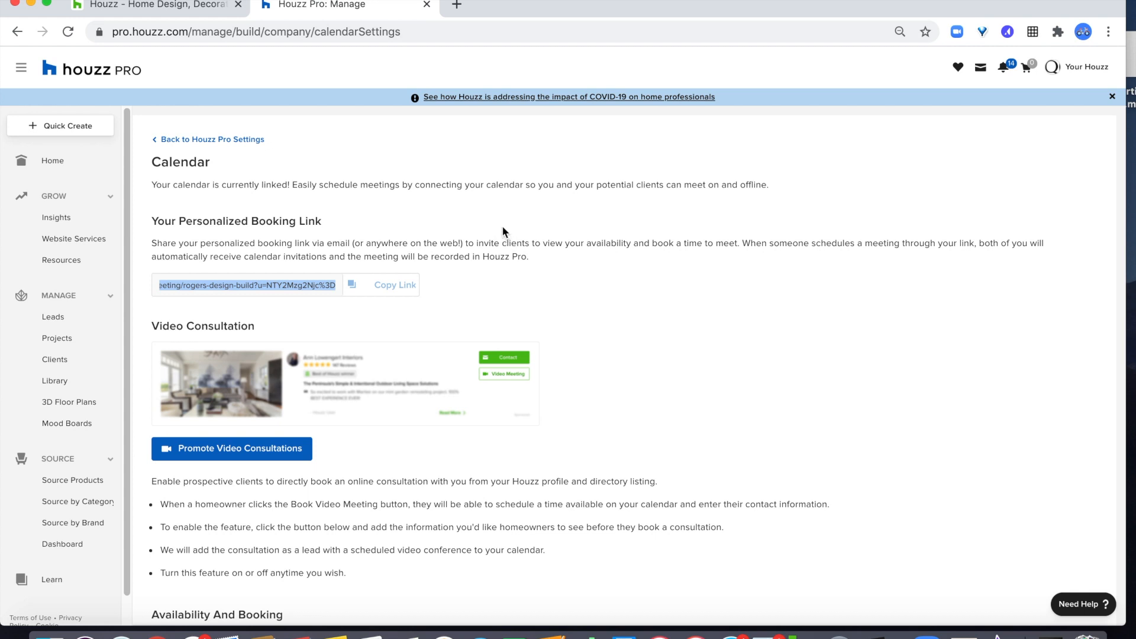
mouse_move(489, 248)
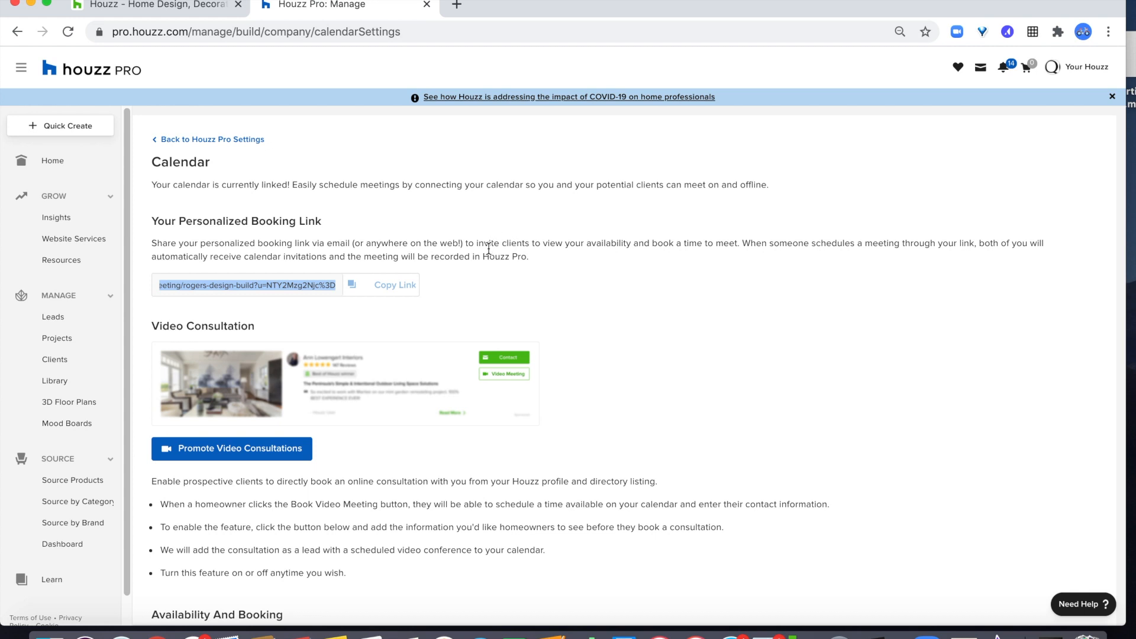